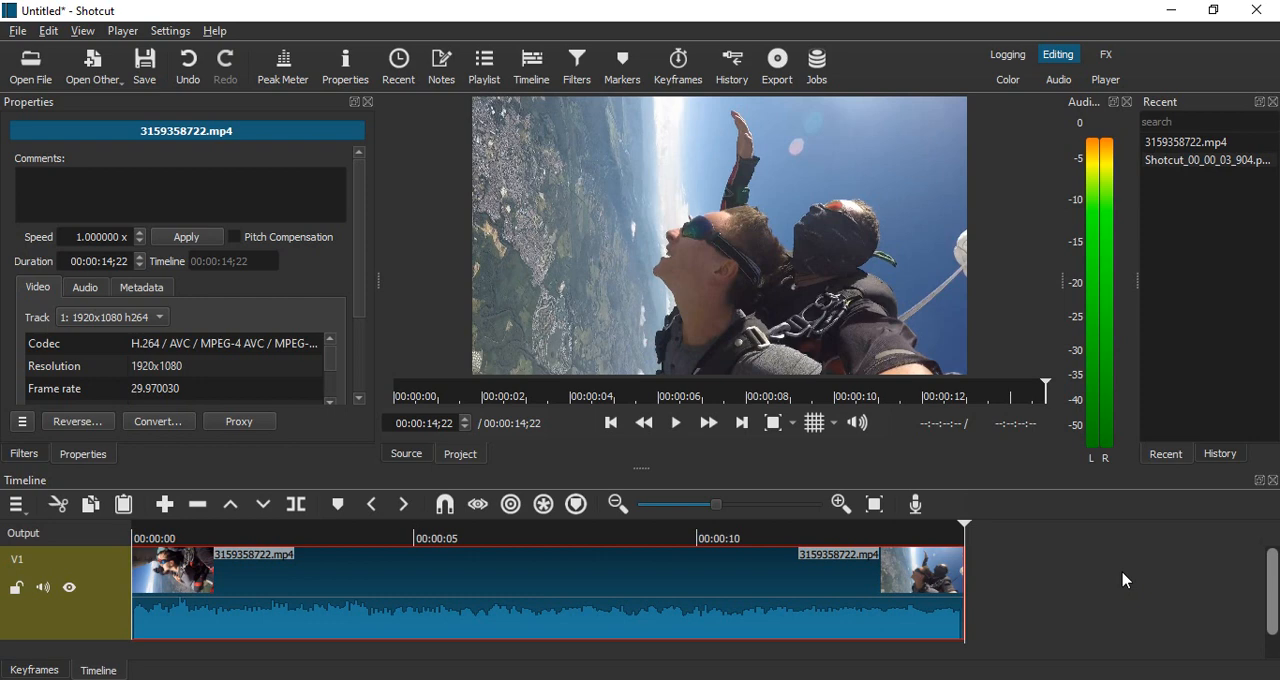
{"action": "mouse_move", "coordinate": [967, 527]}
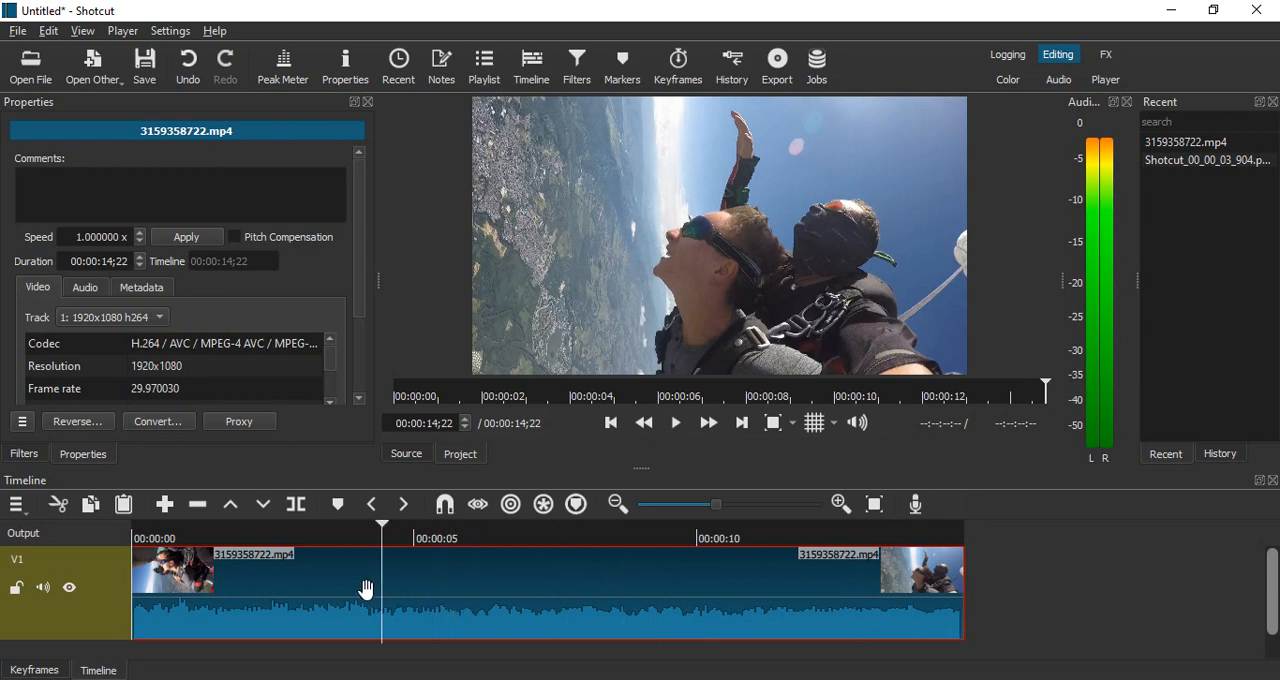
Step: Move the playhead to about 4.8 seconds for the first split
{"action": "left_click", "coordinate": [414, 538]}
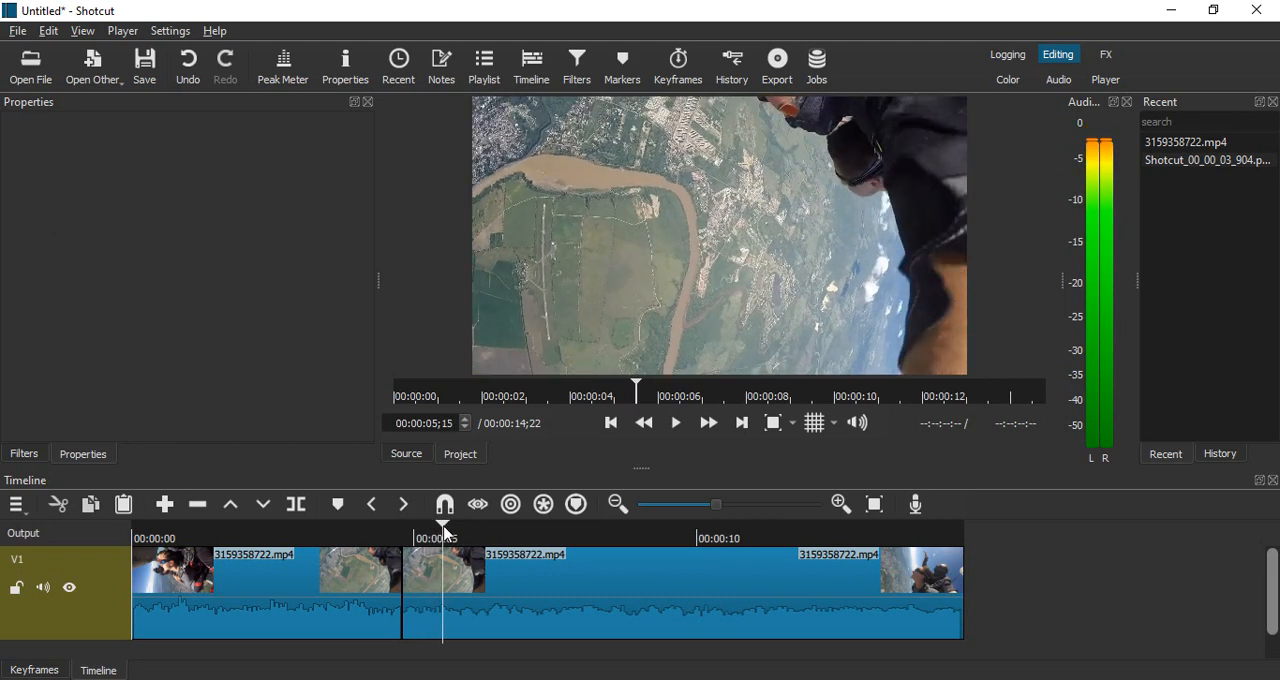
{"action": "mouse_move", "coordinate": [296, 504]}
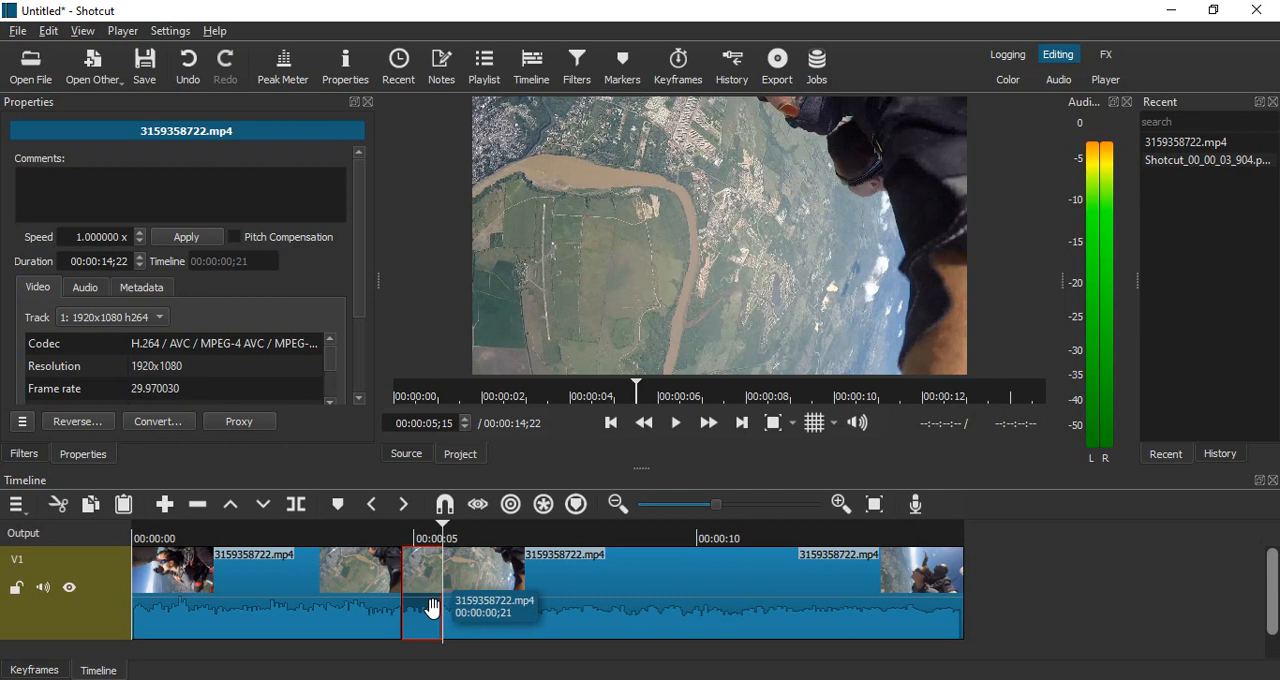
Step: Add a Text: Simple filter to the short middle clip
{"action": "left_click", "coordinate": [576, 60]}
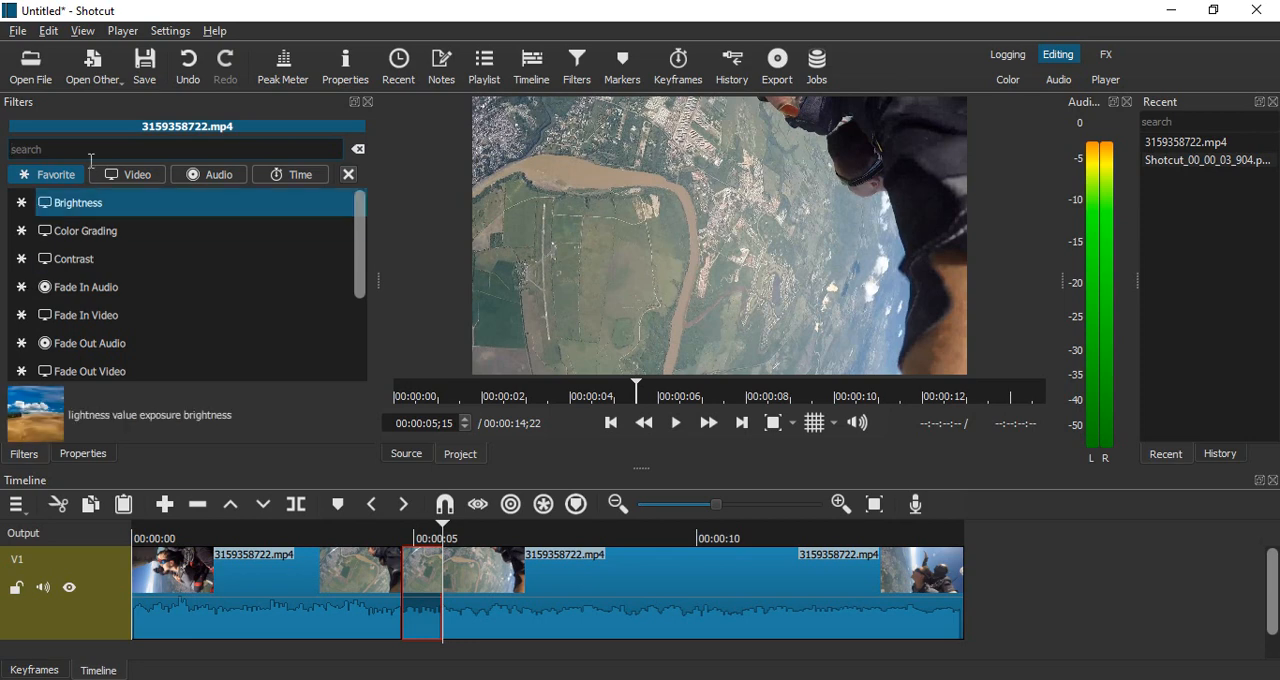
{"action": "type", "text": "1"}
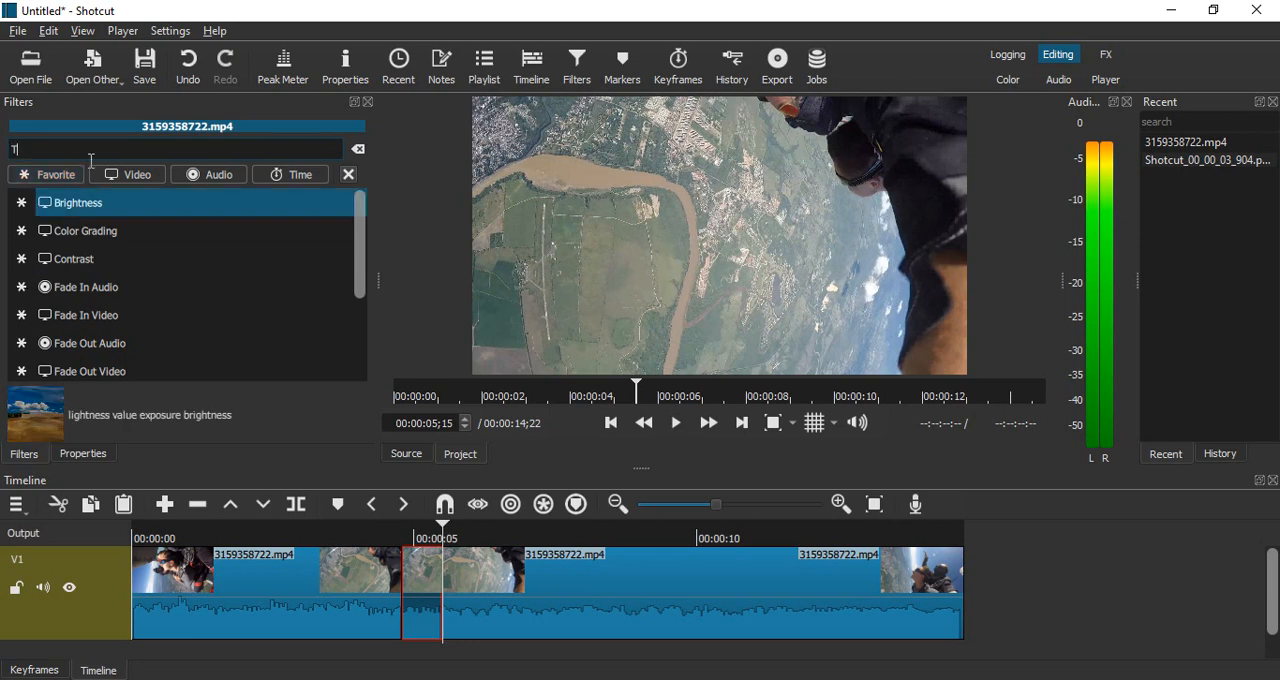
{"action": "type", "text": "Text"}
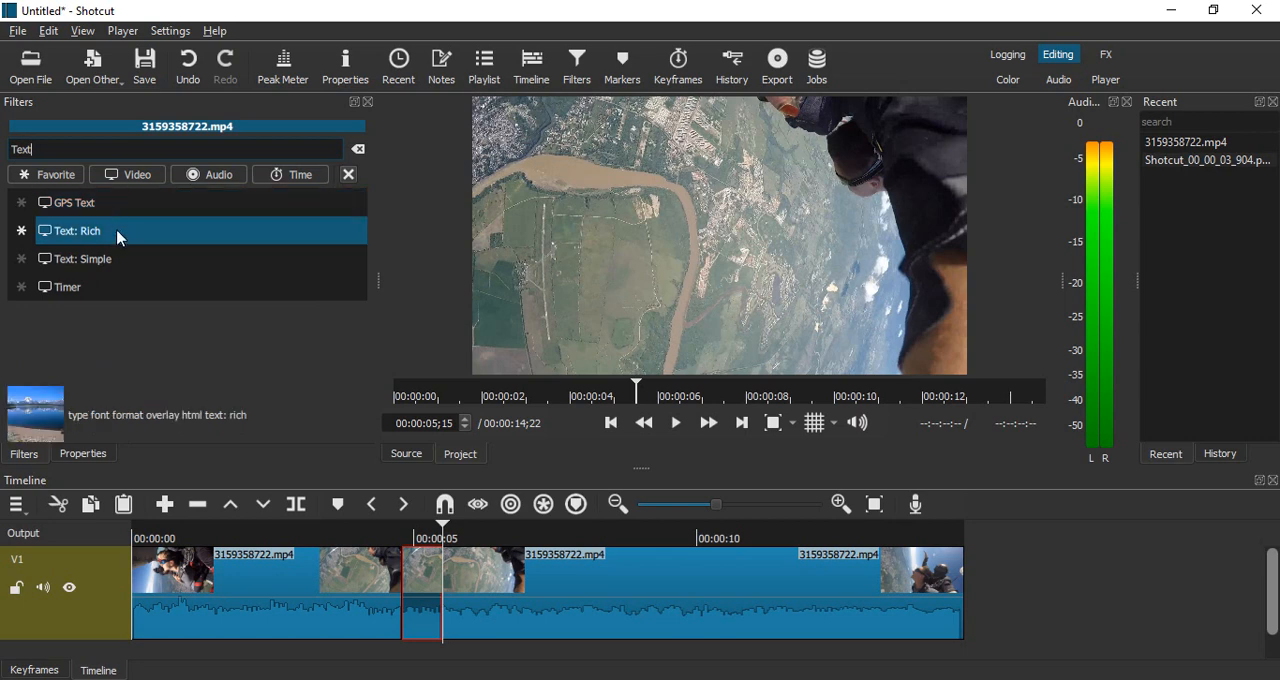
{"action": "left_click", "coordinate": [82, 258]}
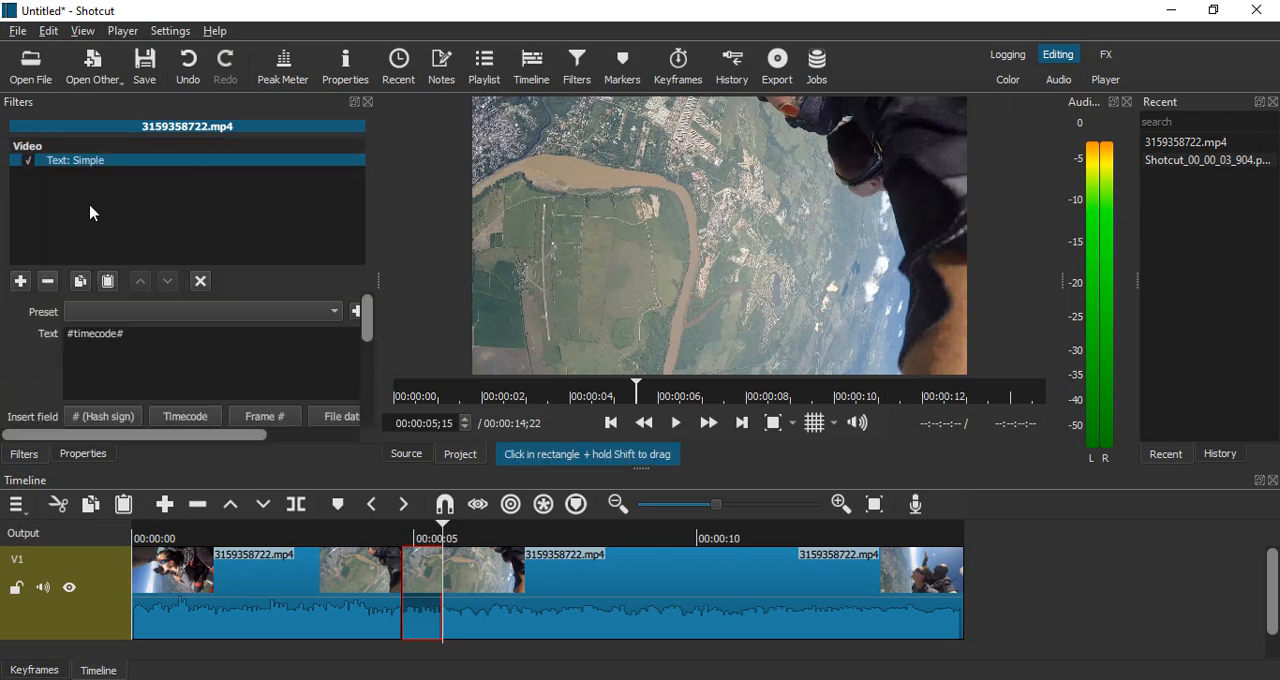
{"action": "mouse_move", "coordinate": [92, 181]}
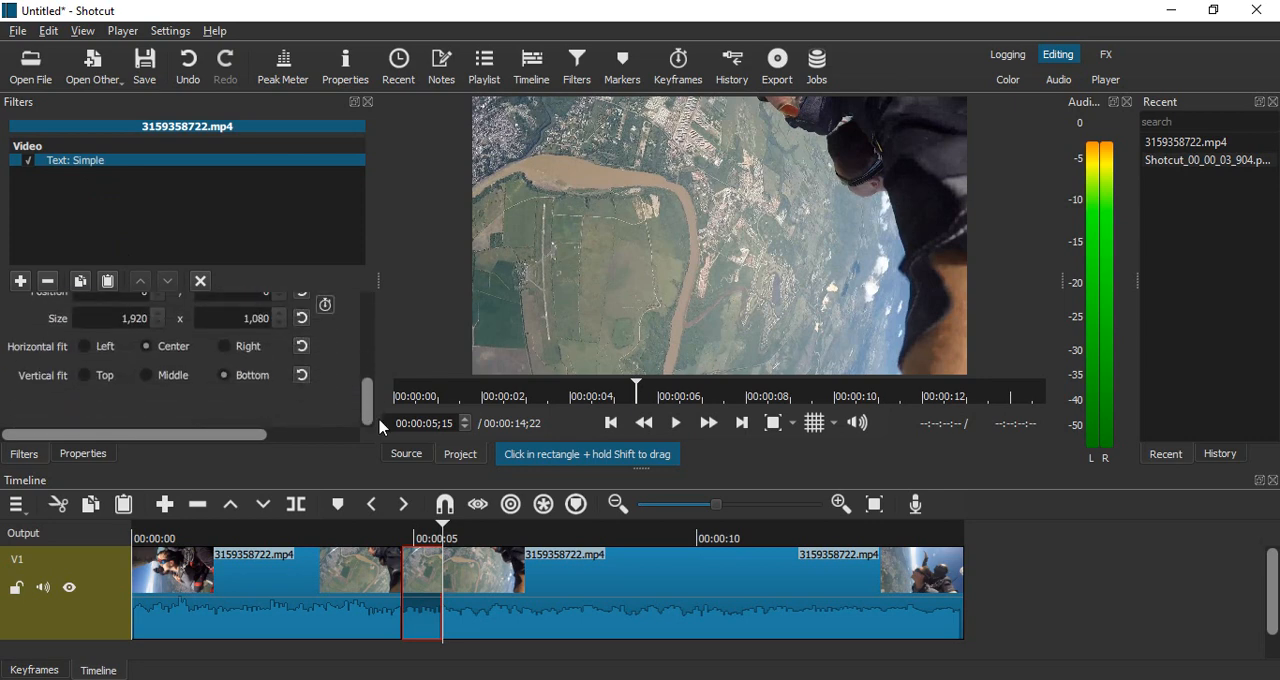
Step: Change the caption text to 'Diving Video'
{"action": "scroll", "scroll_direction": "down", "scroll_amount": 3}
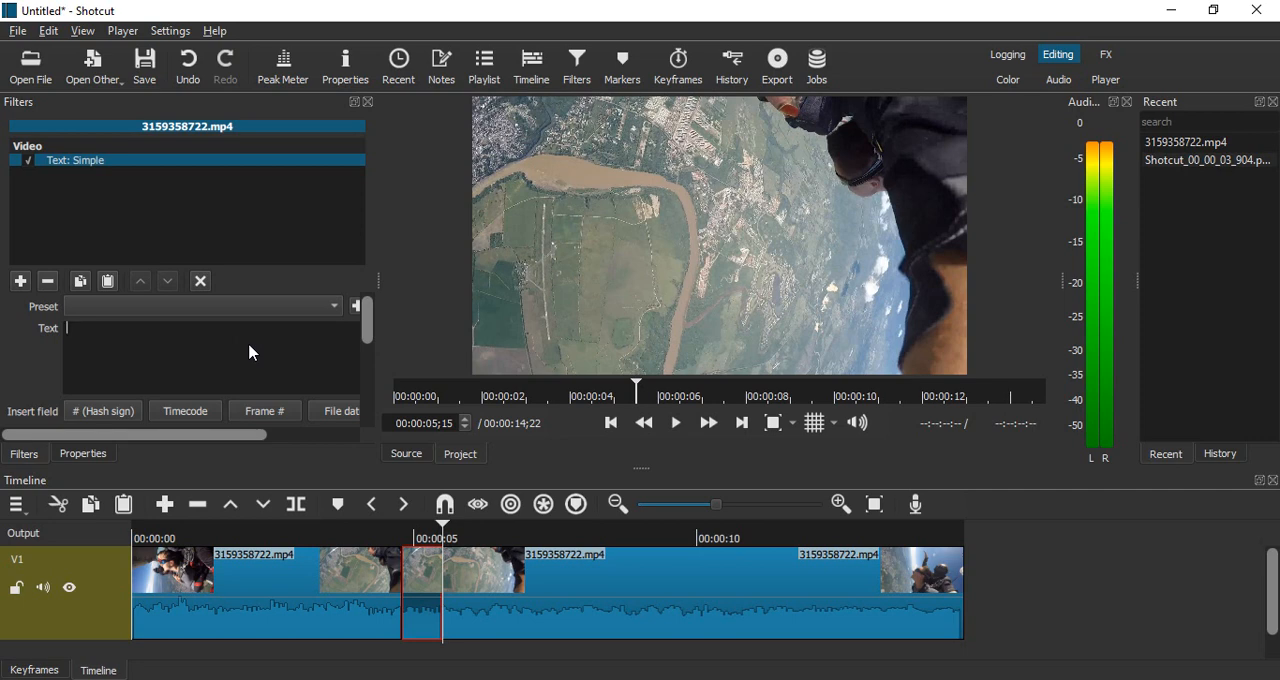
{"action": "type", "text": "Diving"}
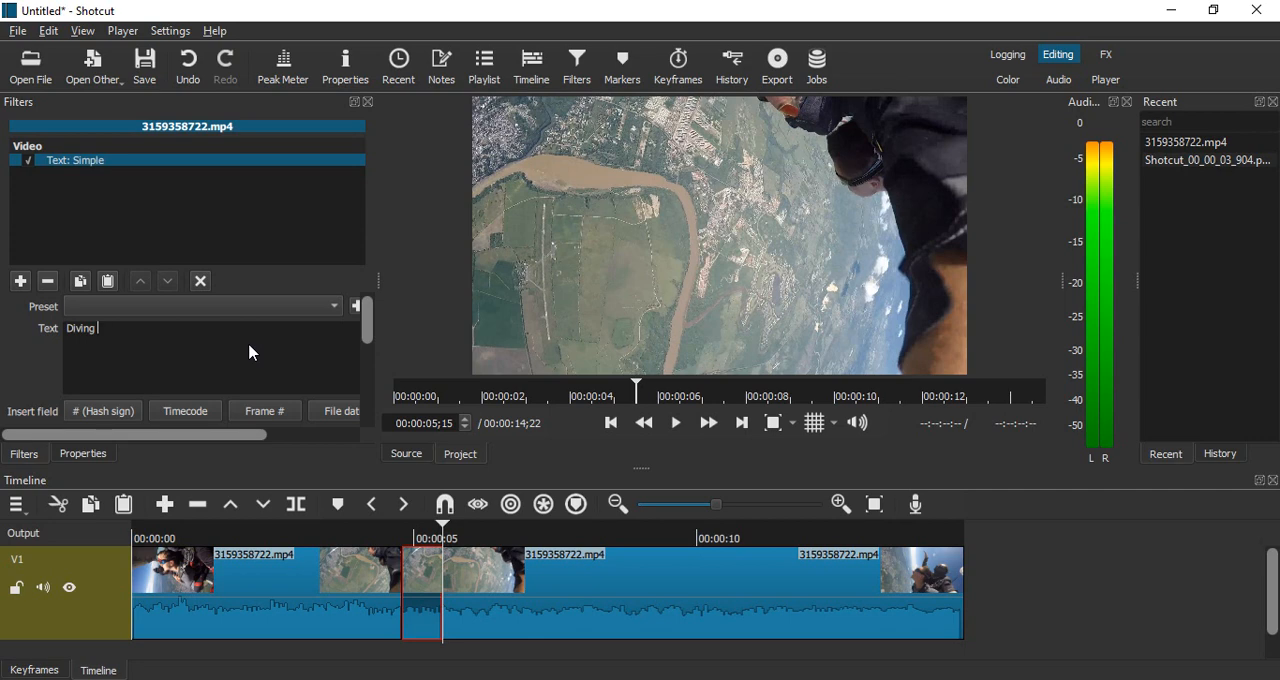
{"action": "type", "text": "Video"}
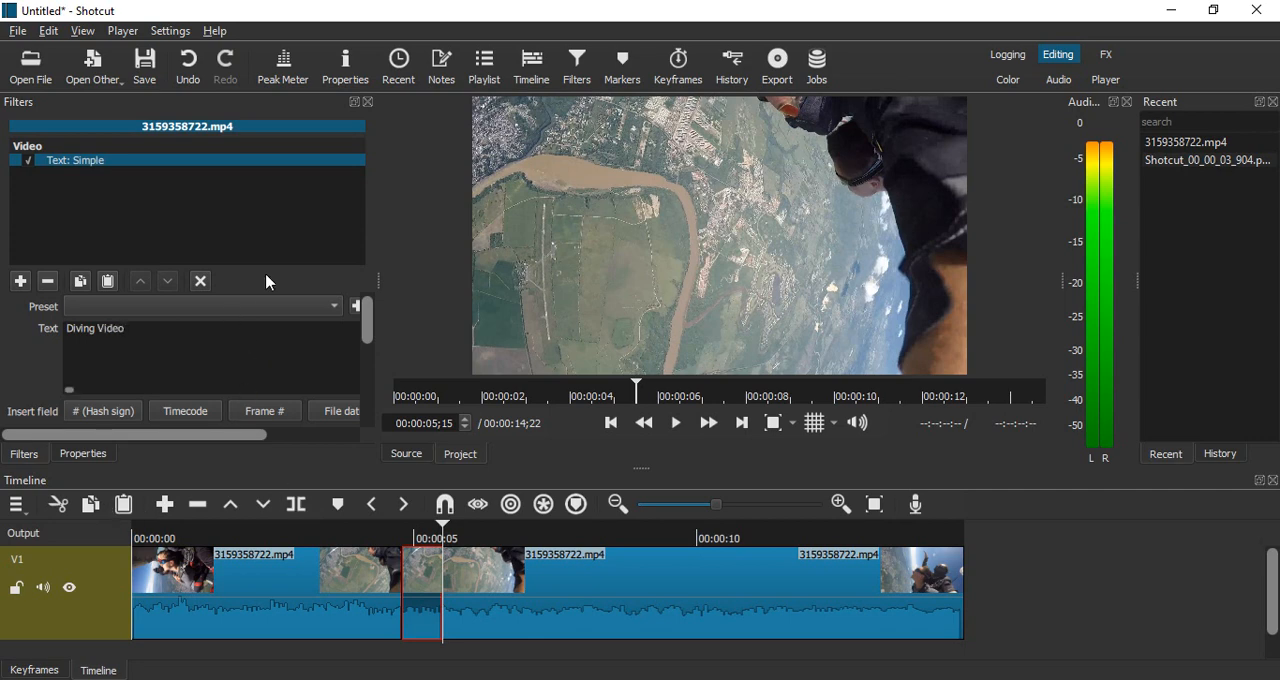
Step: Apply the Slide In From Bottom preset to the text filter
{"action": "left_click", "coordinate": [335, 306]}
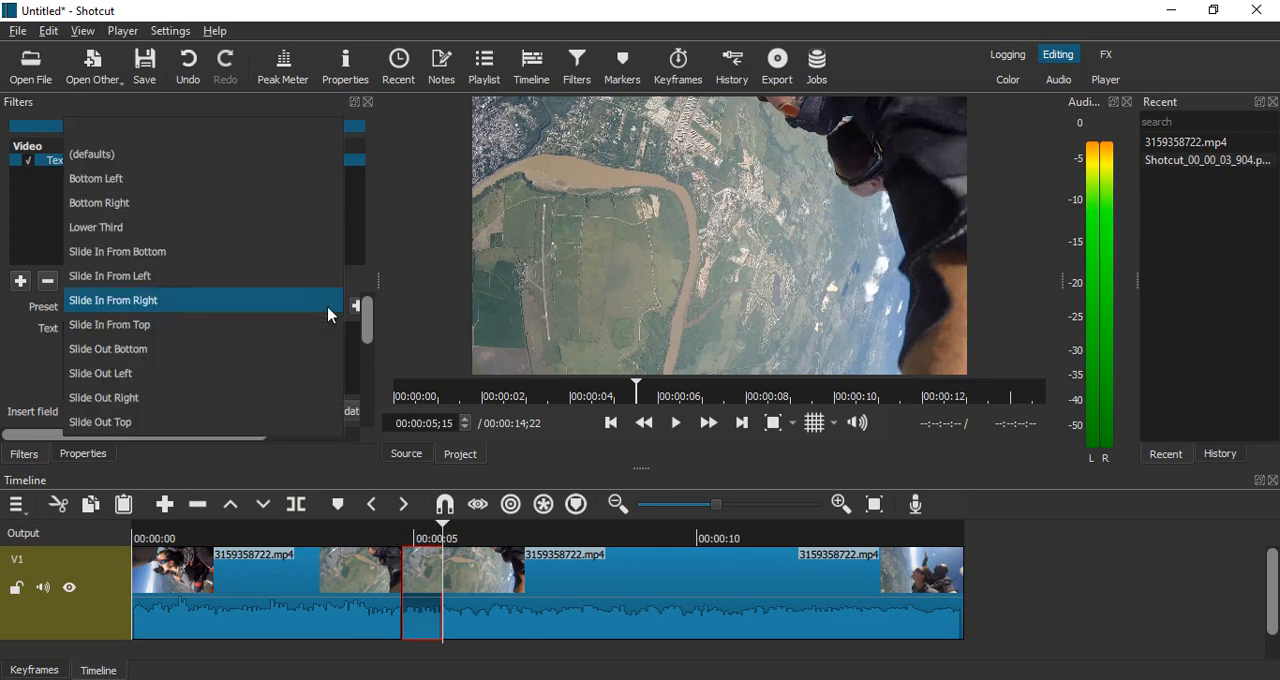
{"action": "left_click", "coordinate": [113, 300]}
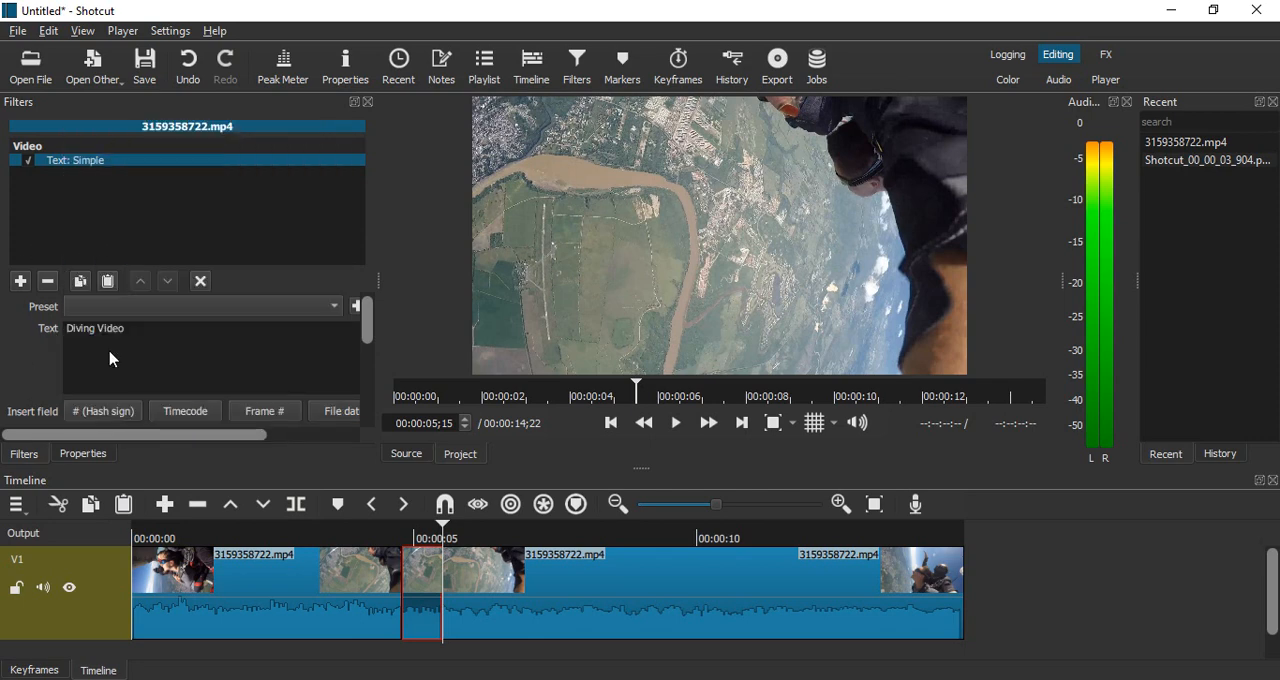
{"action": "left_click", "coordinate": [335, 306]}
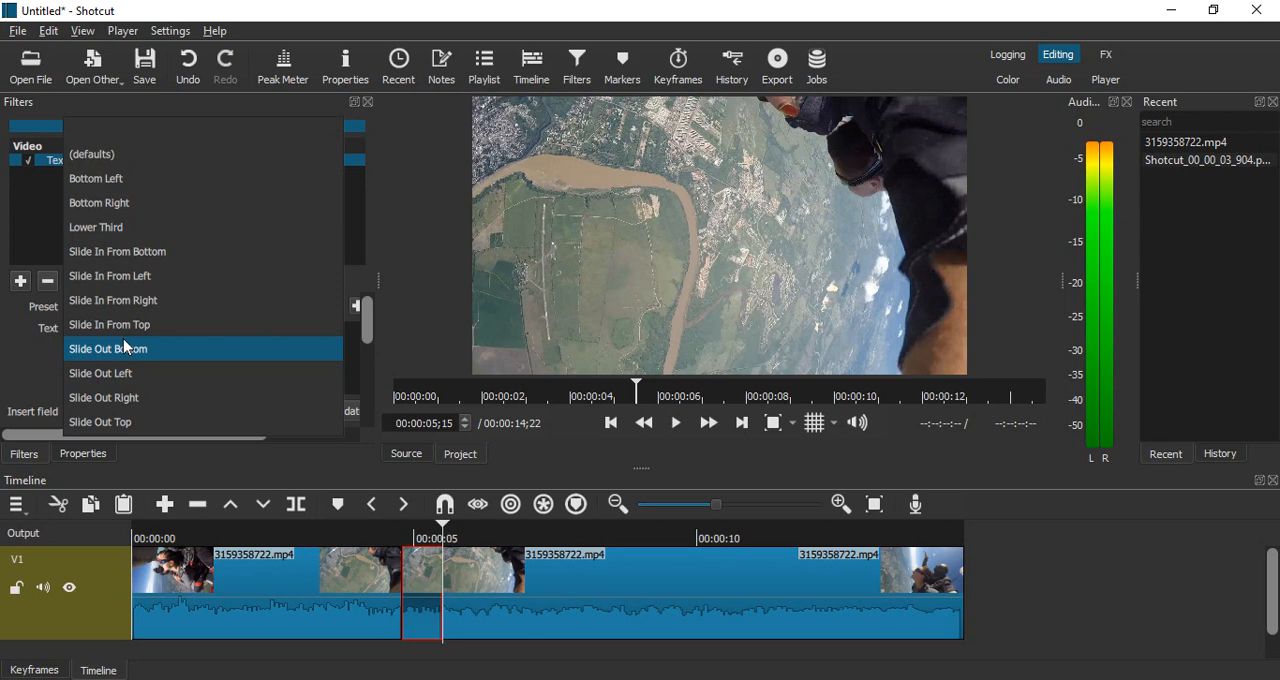
{"action": "left_click", "coordinate": [117, 251]}
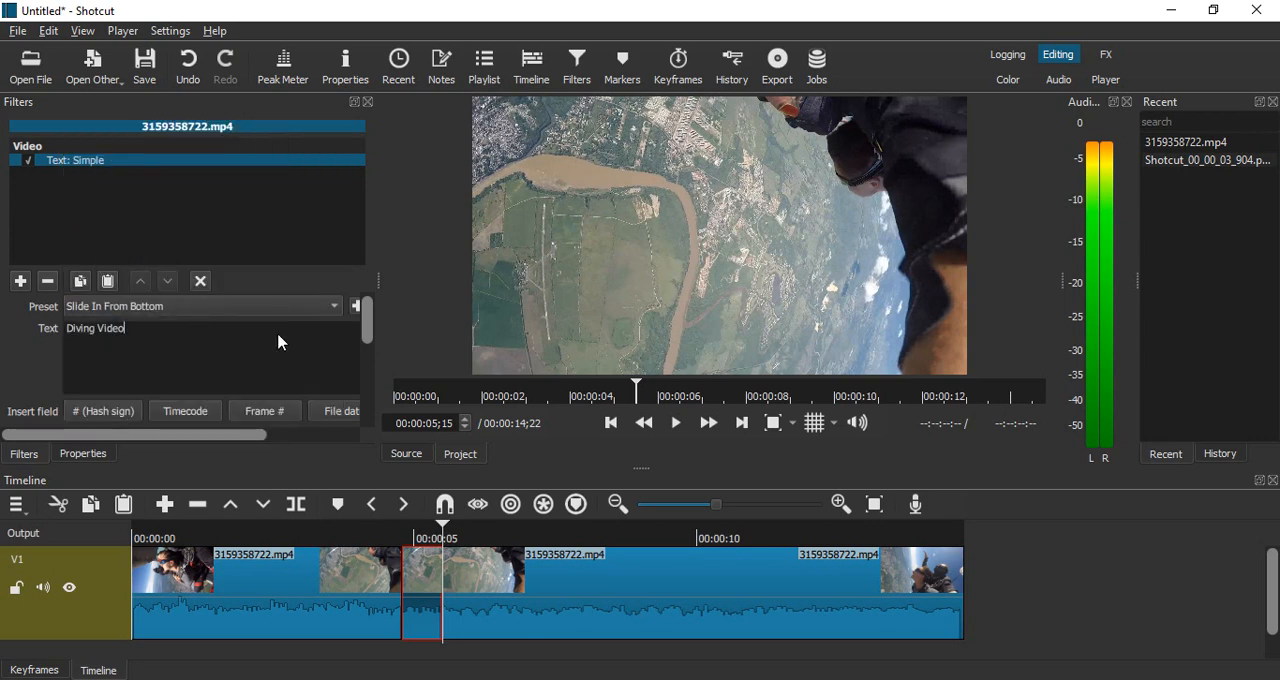
{"action": "left_click", "coordinate": [356, 306]}
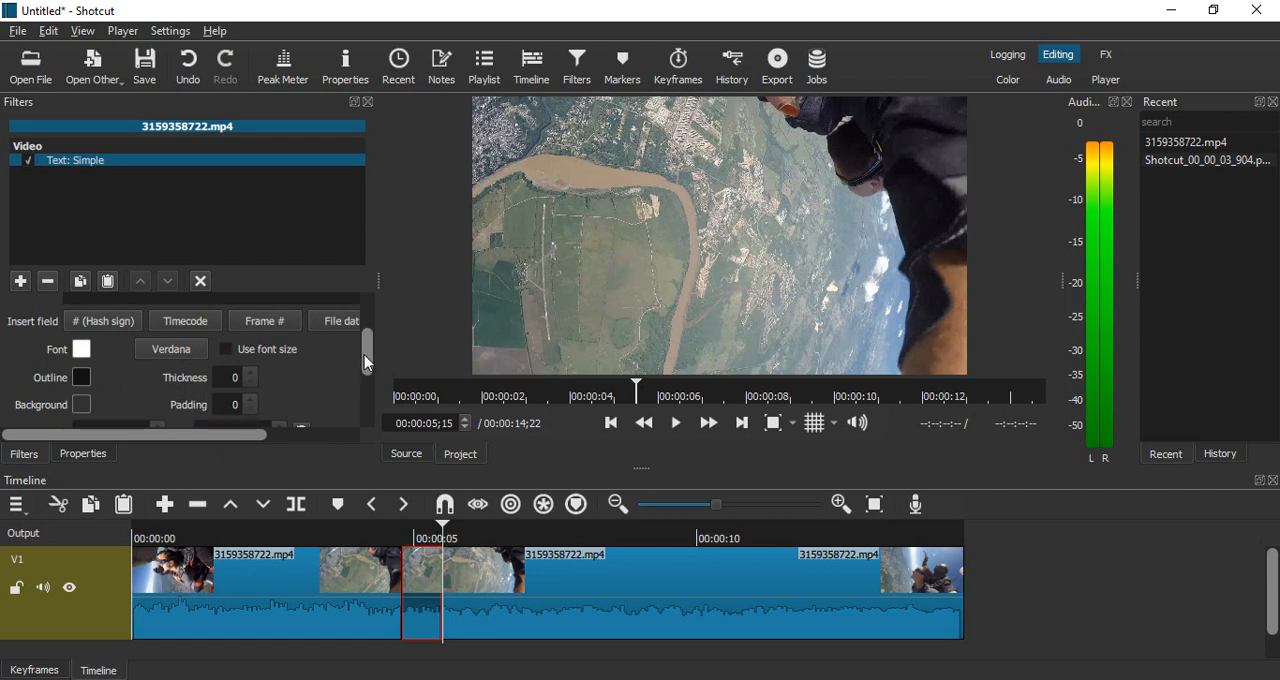
Step: Play and pause the middle clip to preview the 'Diving Video' caption
{"action": "scroll", "scroll_direction": "down", "scroll_amount": 3}
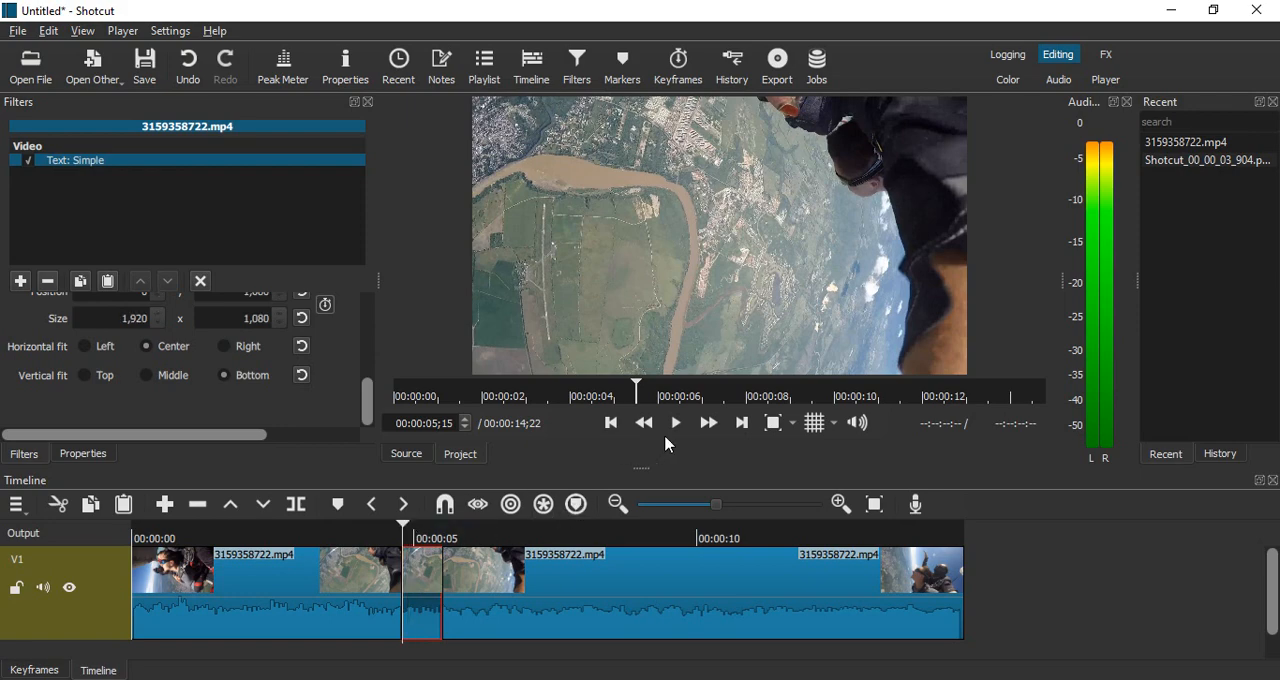
{"action": "left_click", "coordinate": [675, 422]}
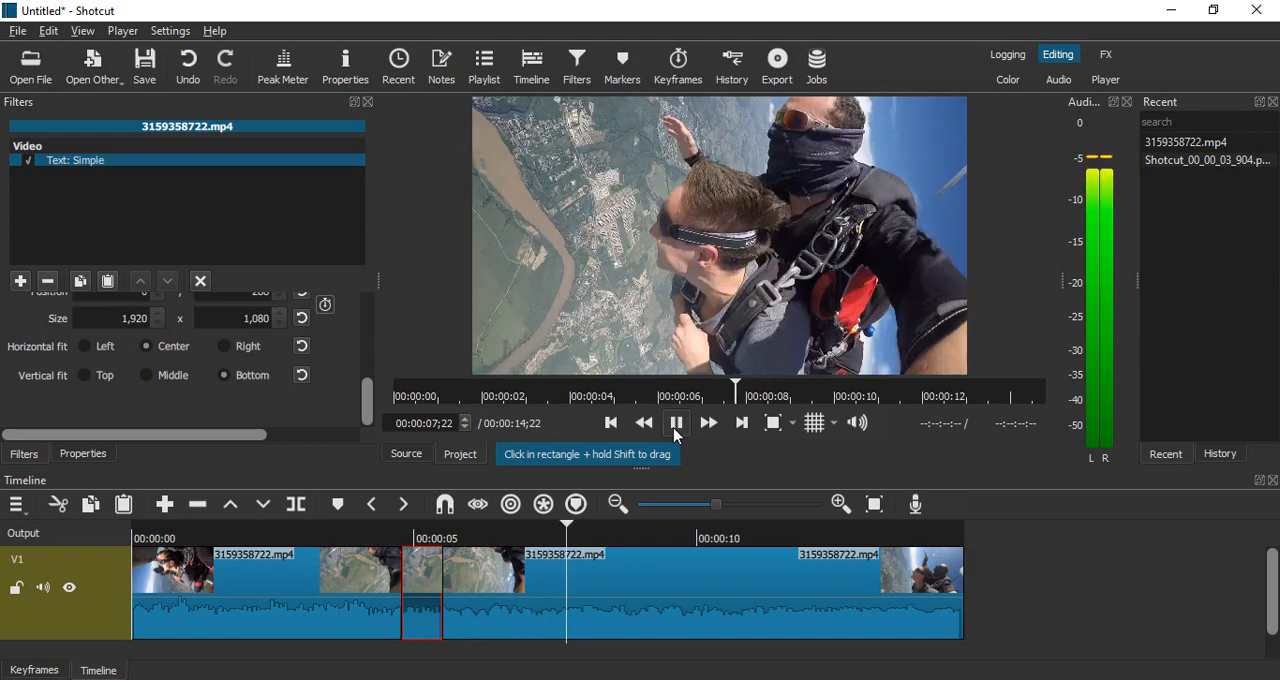
{"action": "left_click", "coordinate": [676, 422]}
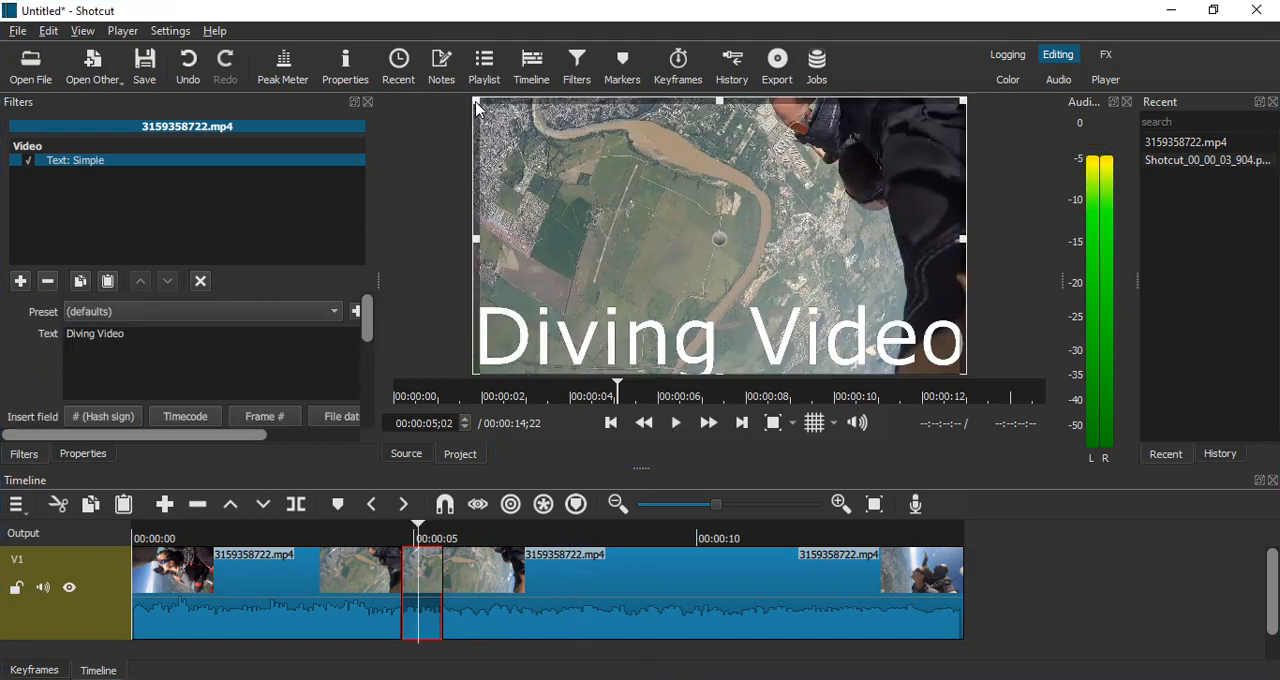
{"action": "mouse_move", "coordinate": [960, 97]}
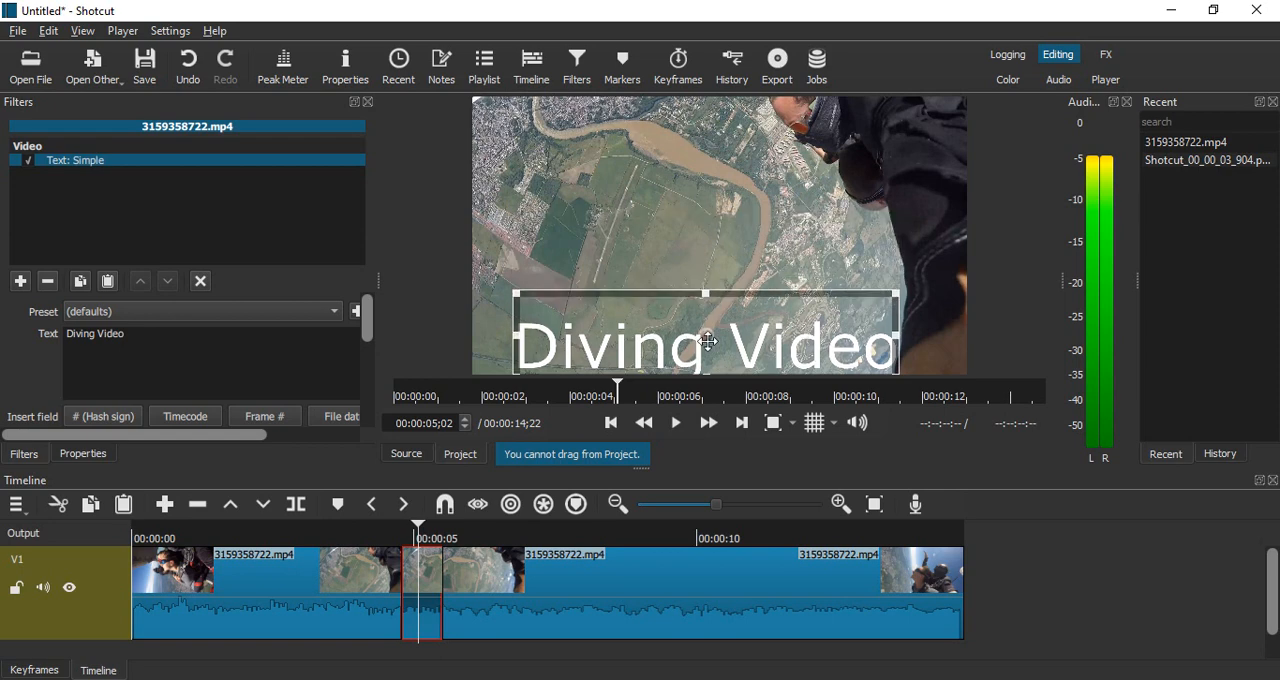
Step: Move the caption up to mid-frame and shrink its text rectangle
{"action": "left_click_drag", "start_coordinate": [705, 345], "coordinate": [683, 240]}
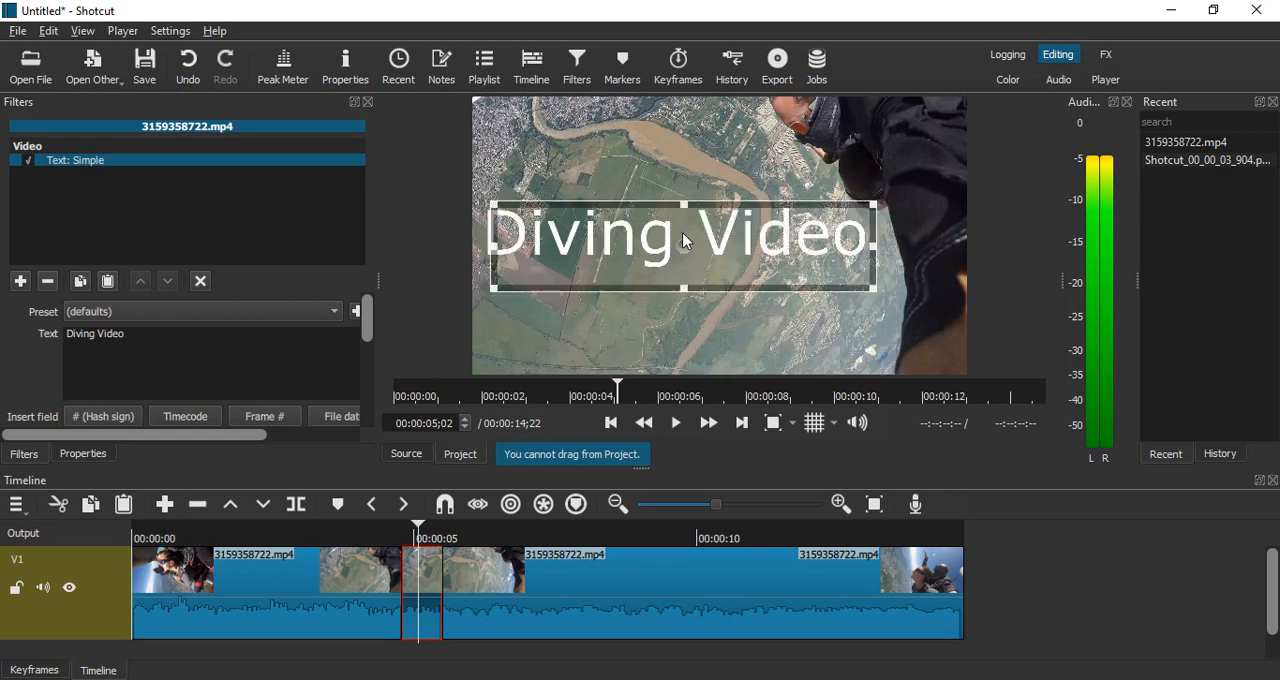
{"action": "left_click_drag", "start_coordinate": [683, 238], "coordinate": [683, 258]}
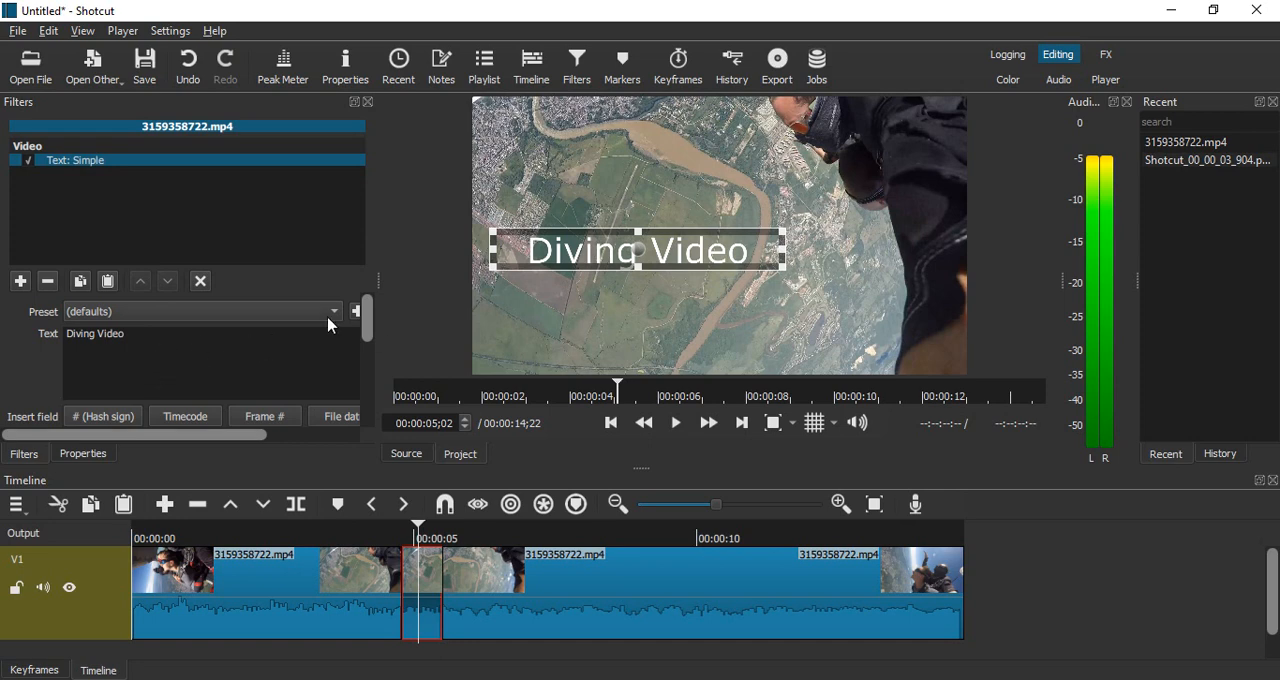
{"action": "scroll", "scroll_direction": "down", "scroll_amount": 3}
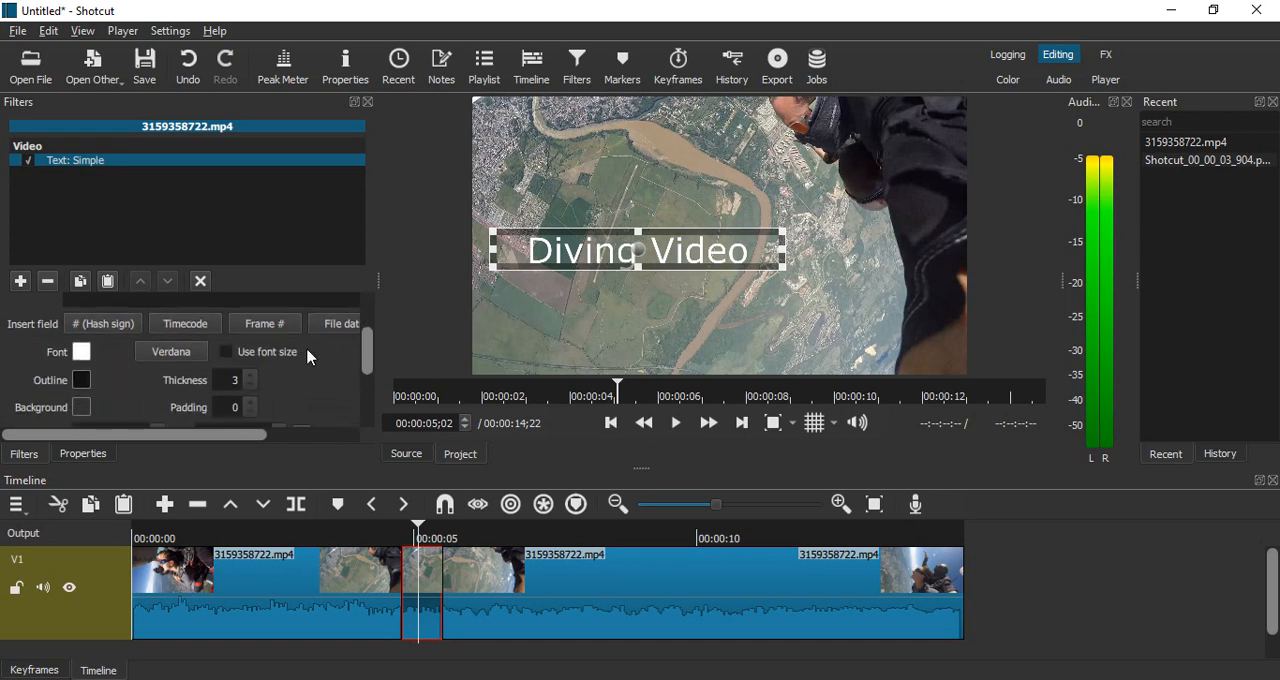
Step: Give the caption size 72 in the Quintus_TRIAL script font
{"action": "left_click", "coordinate": [227, 351]}
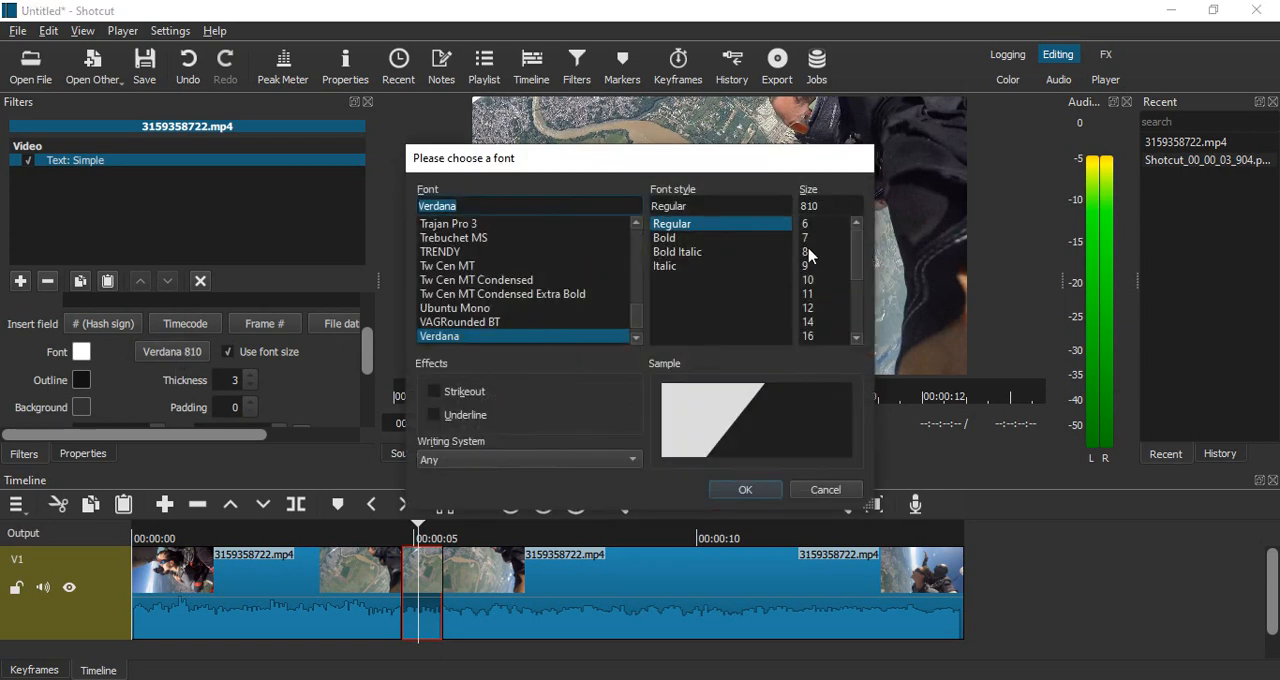
{"action": "left_click", "coordinate": [808, 336]}
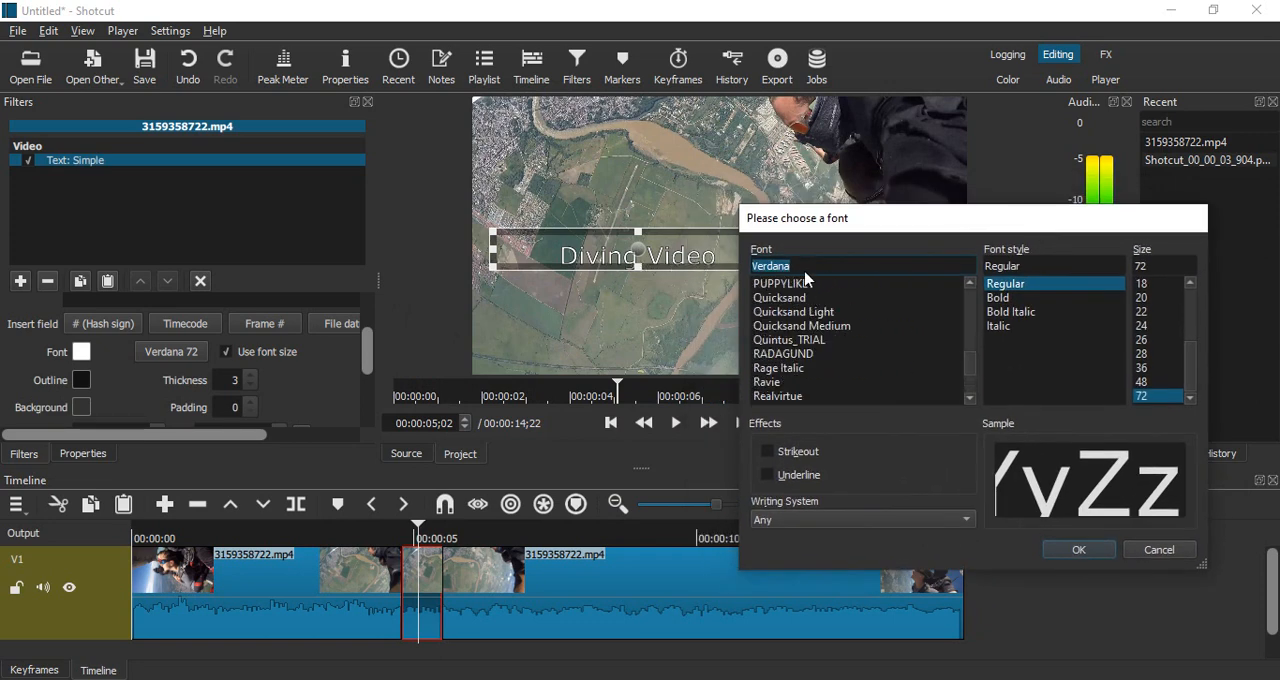
{"action": "left_click", "coordinate": [793, 311]}
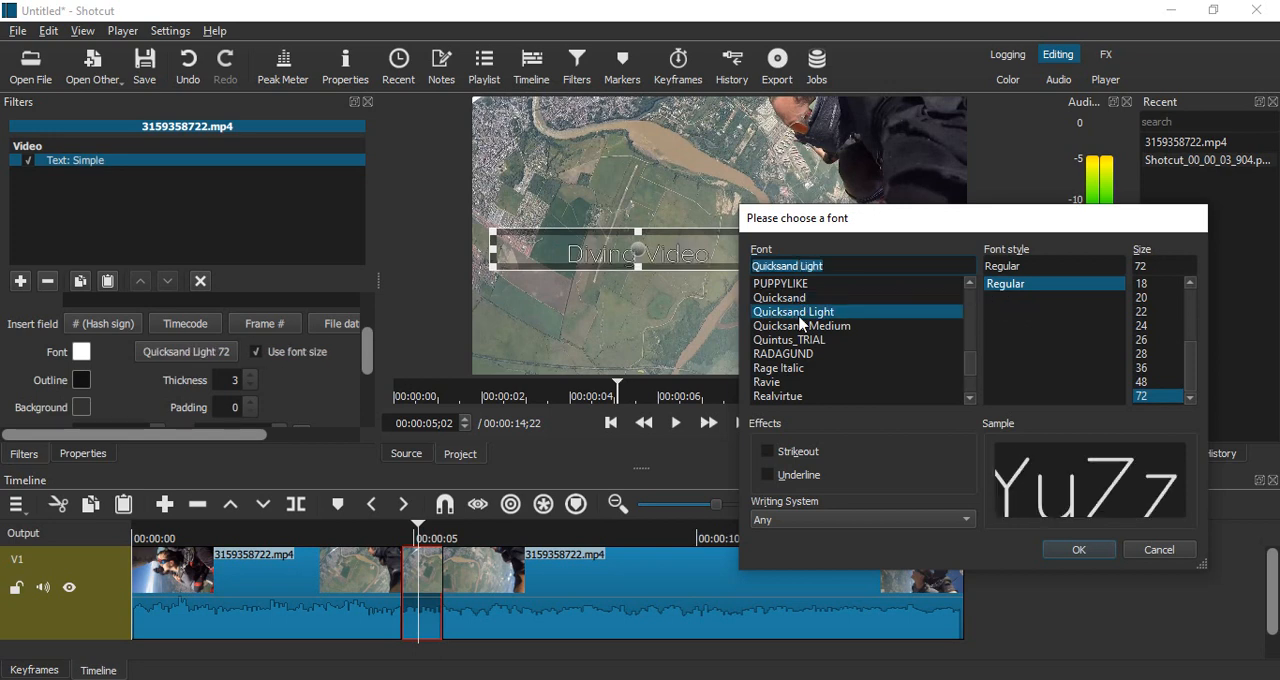
{"action": "left_click", "coordinate": [801, 325]}
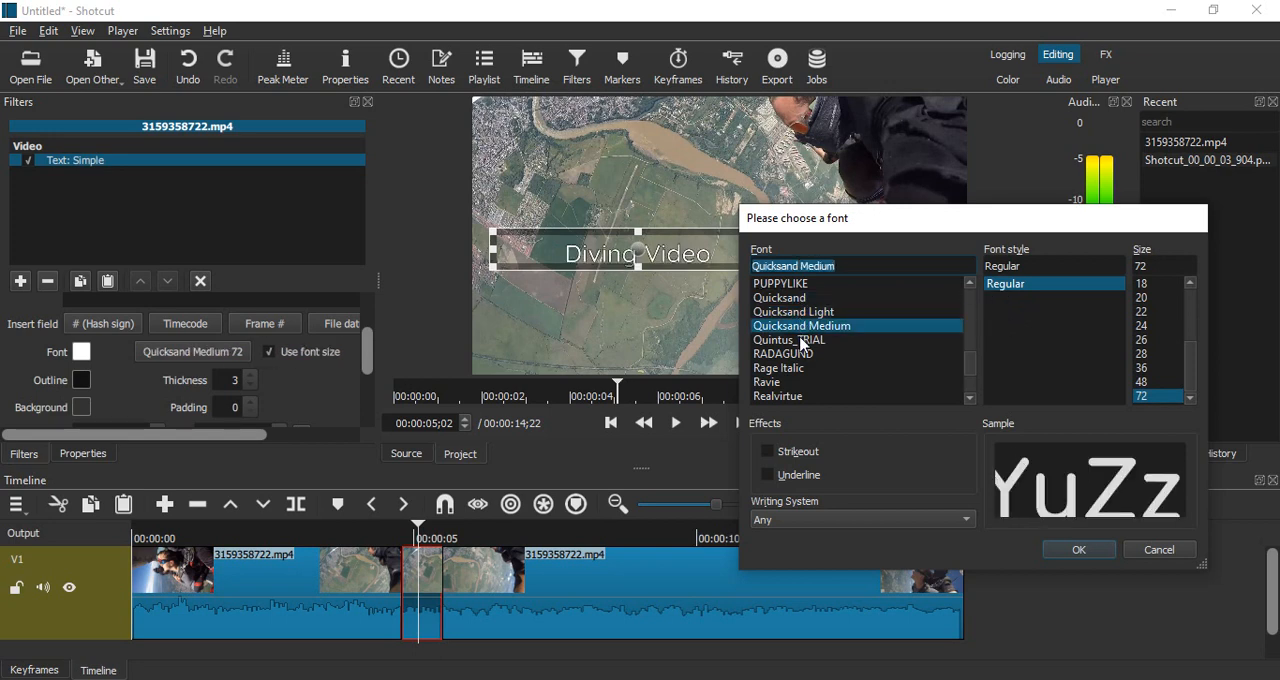
{"action": "left_click", "coordinate": [789, 339]}
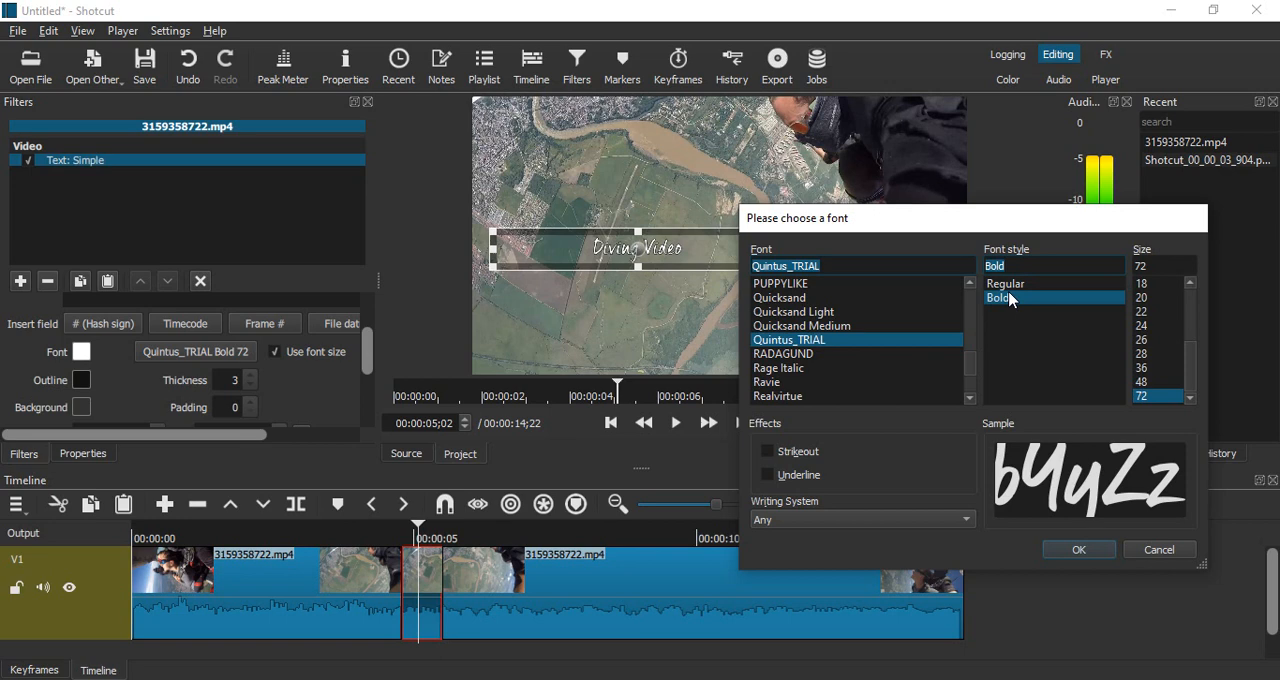
{"action": "mouse_move", "coordinate": [1094, 557]}
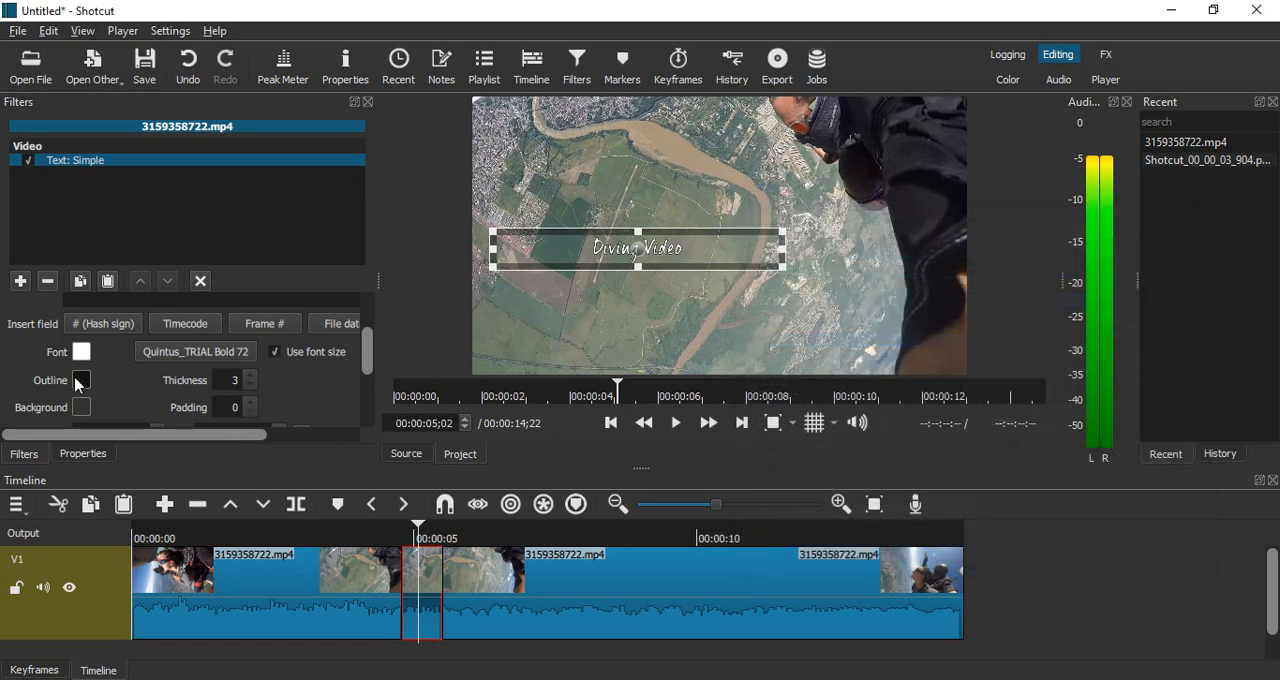
Step: Pick a light outline colour for the caption and set thickness to 0
{"action": "left_click", "coordinate": [81, 380]}
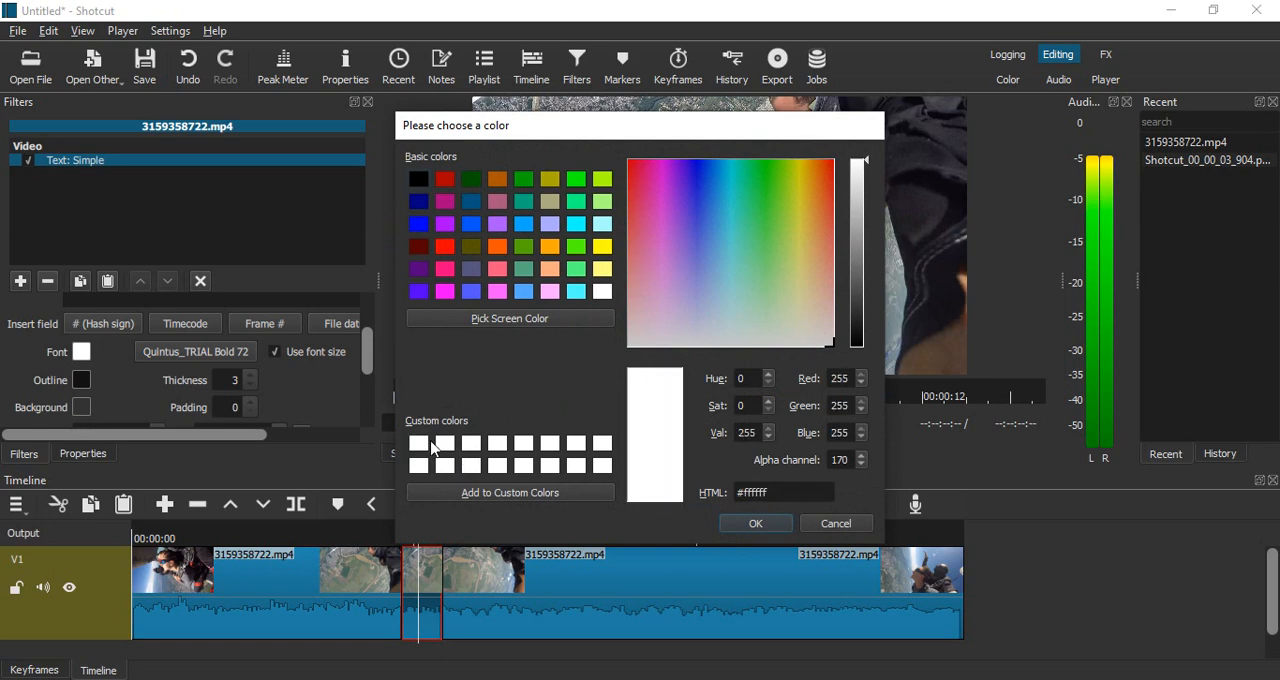
{"action": "left_click", "coordinate": [755, 523]}
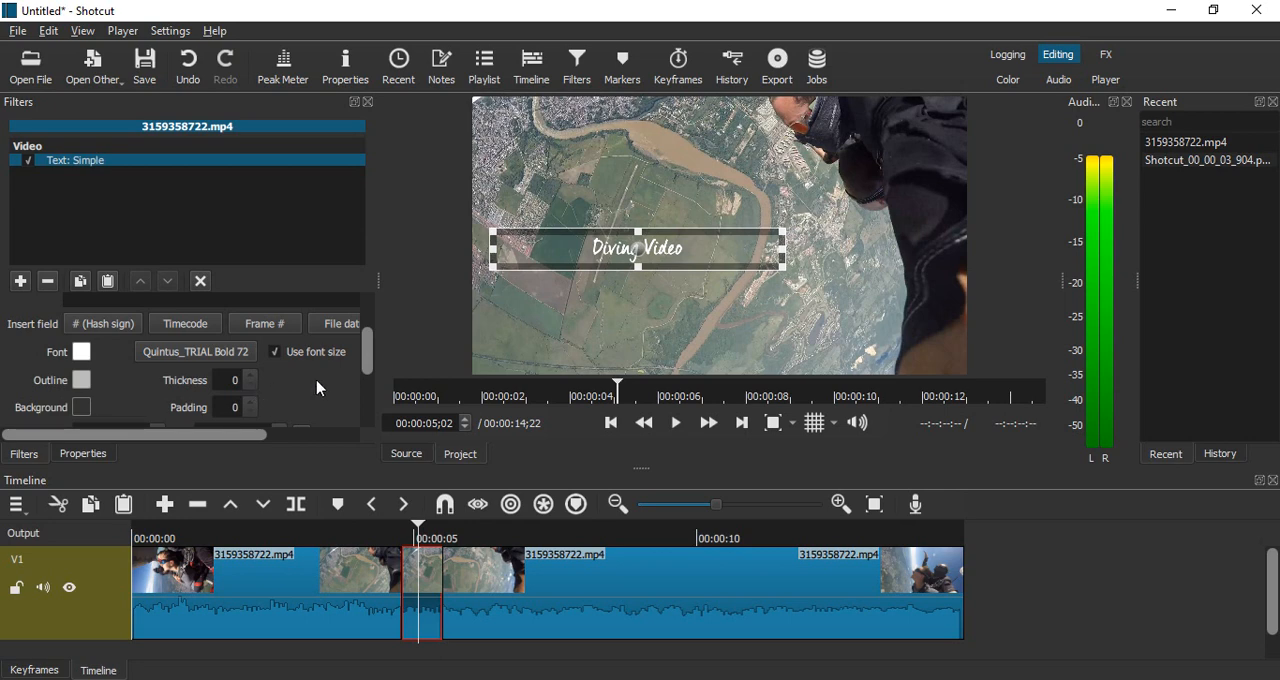
{"action": "scroll", "scroll_direction": "down", "scroll_amount": 3}
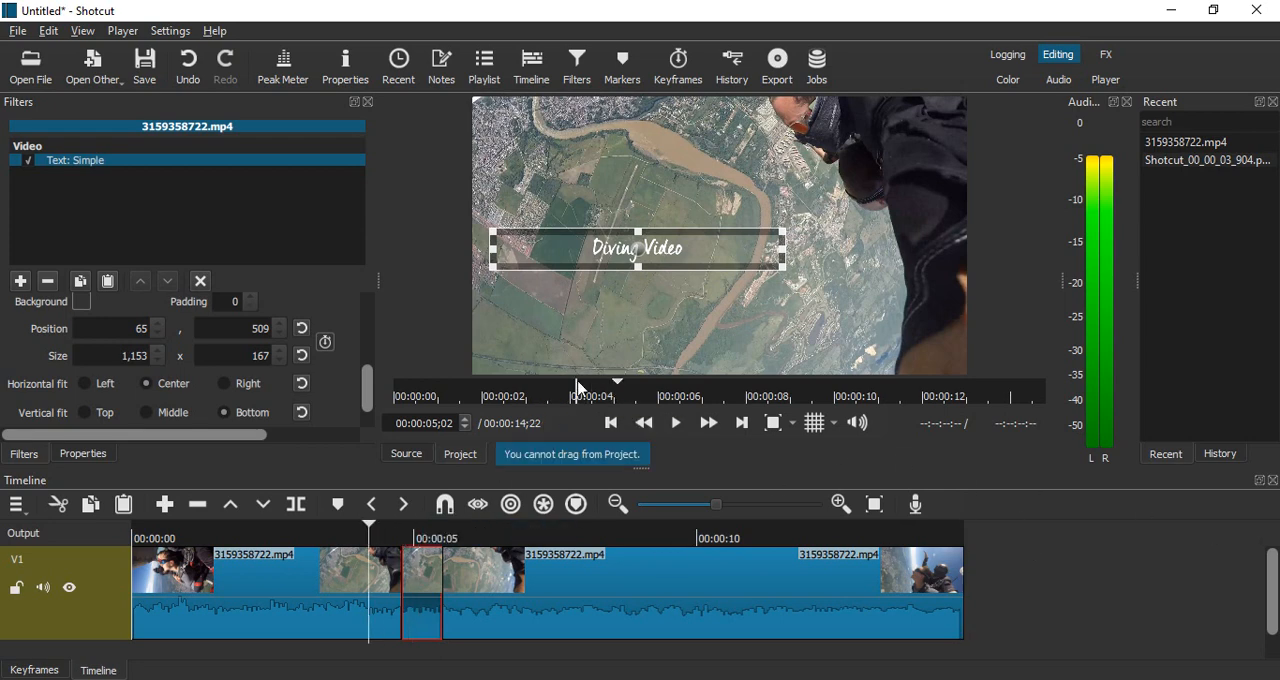
{"action": "left_click", "coordinate": [676, 422]}
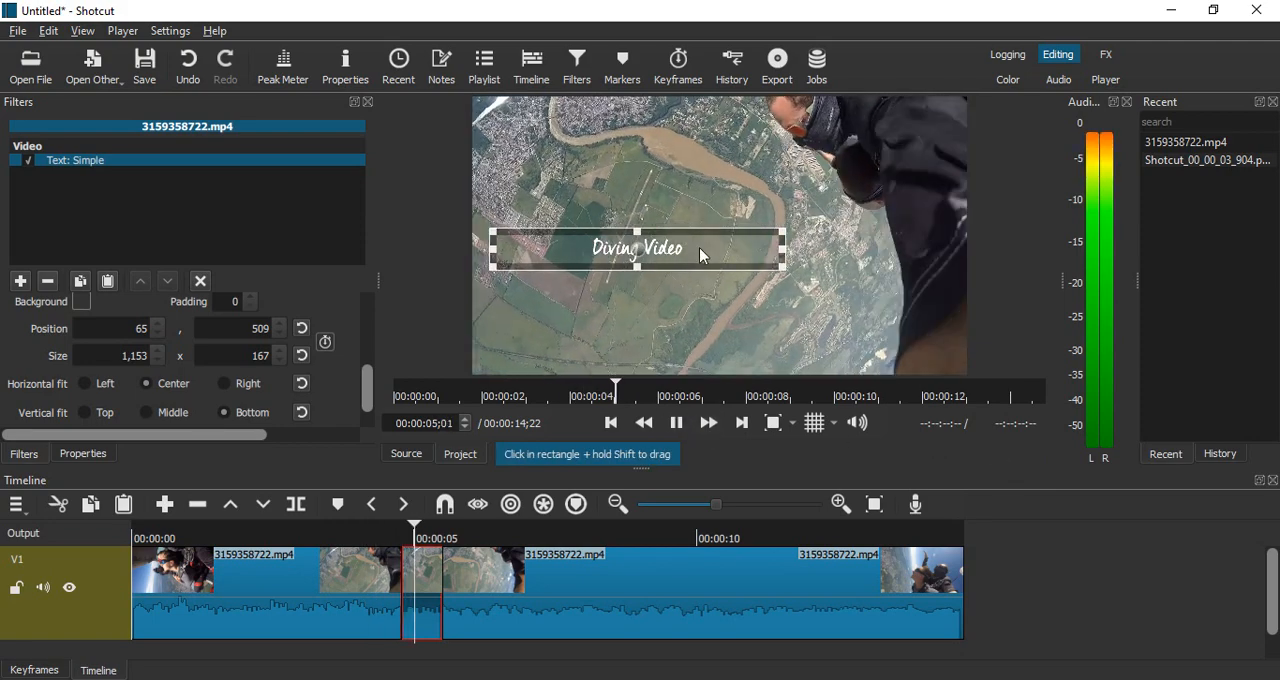
{"action": "left_click", "coordinate": [676, 422]}
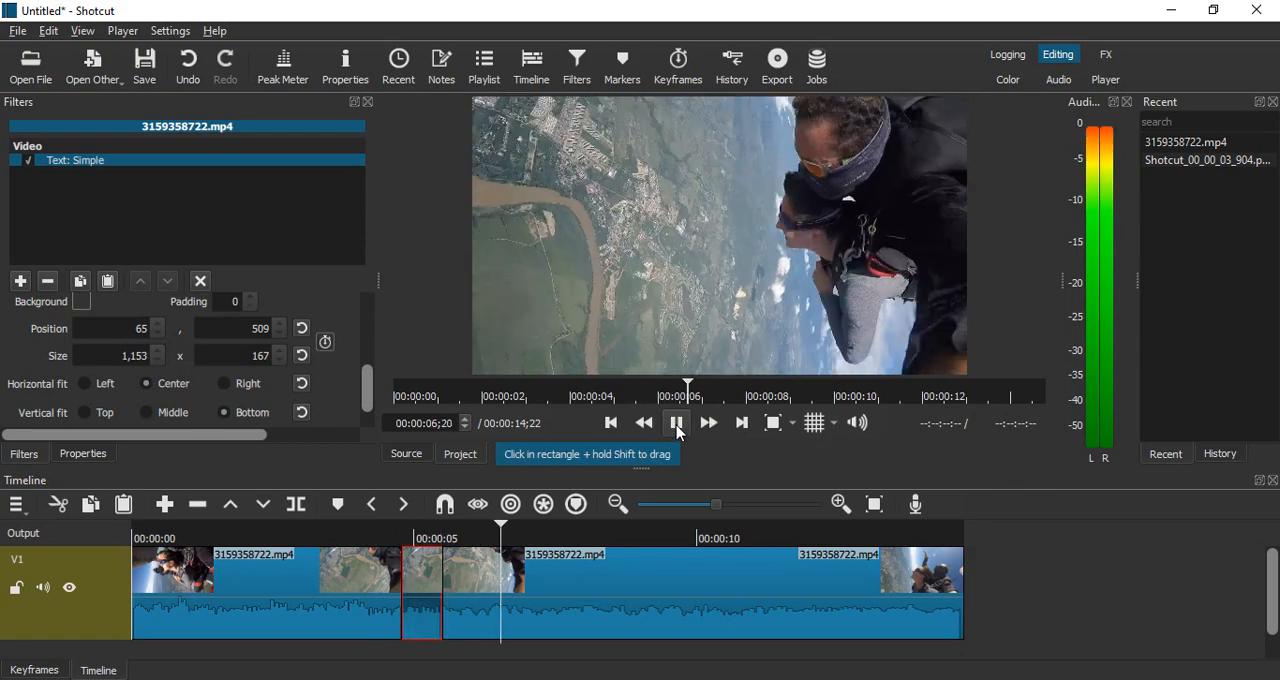
{"action": "left_click", "coordinate": [676, 422]}
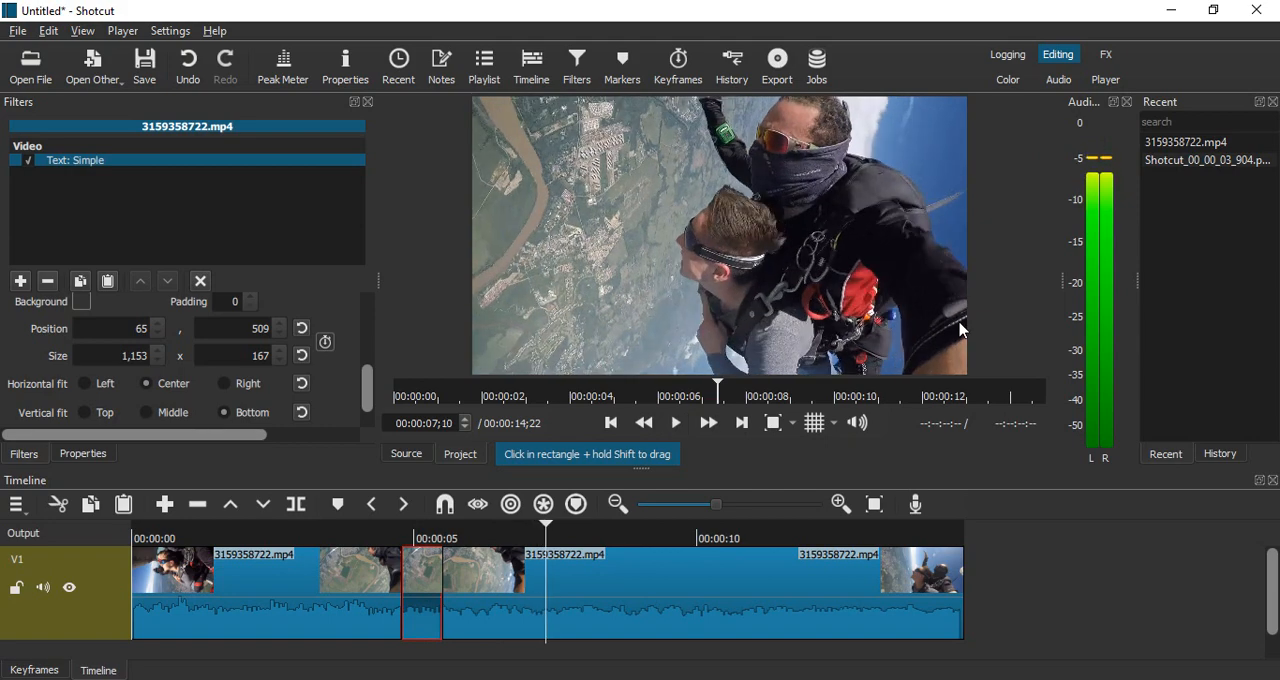